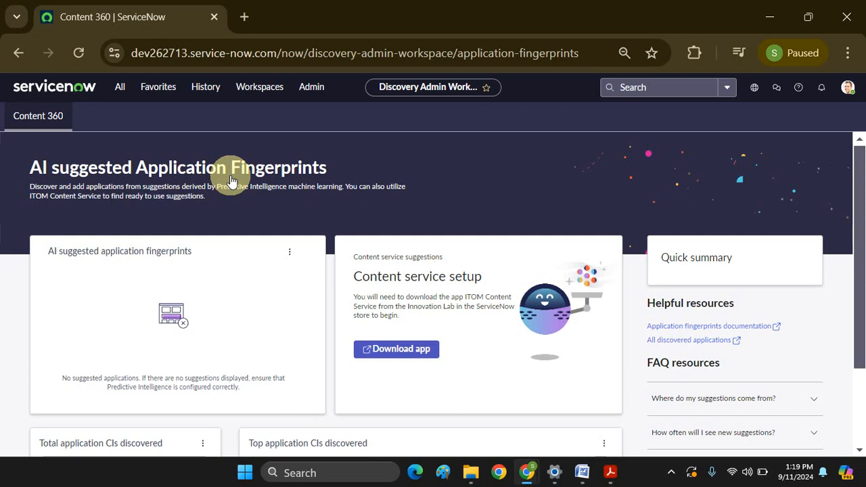
mouse_move(120, 87)
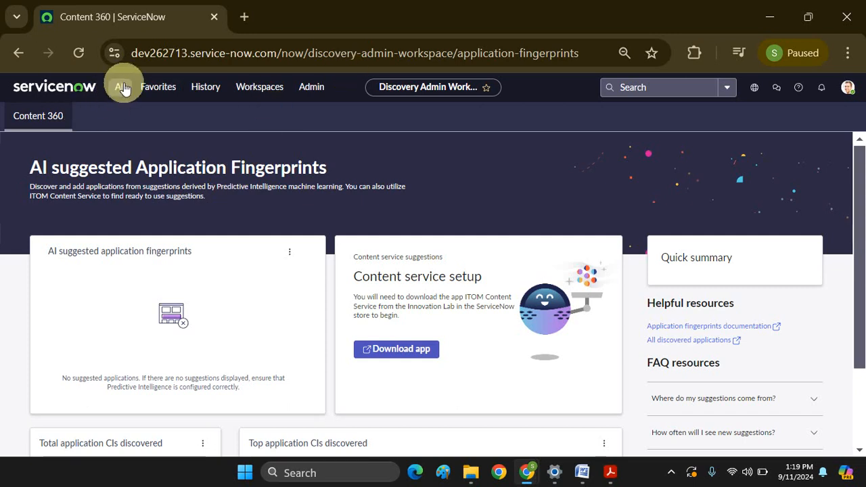
- Filter navigation for 'cmdb query' and launch CMDB Query Builder
type("cmdb query")
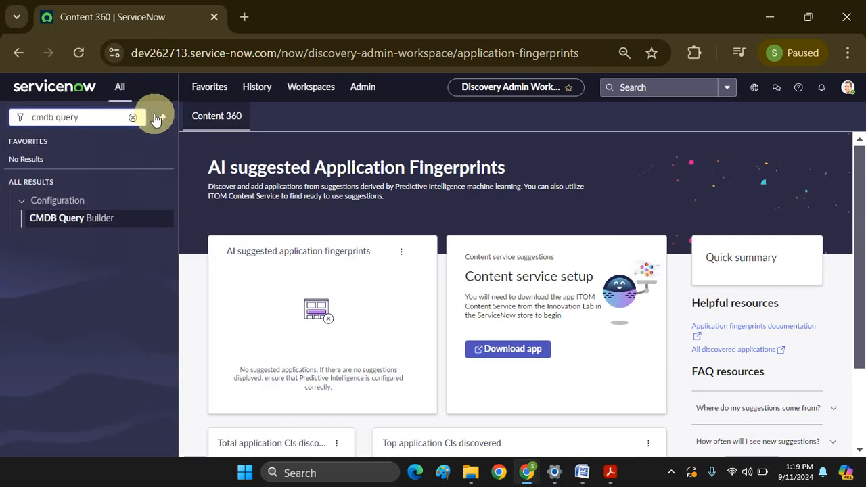
mouse_move(71, 218)
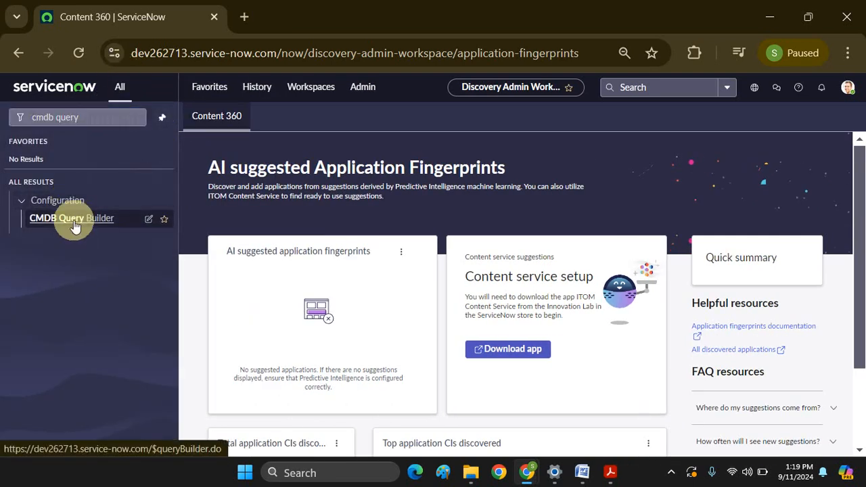
left_click(71, 218)
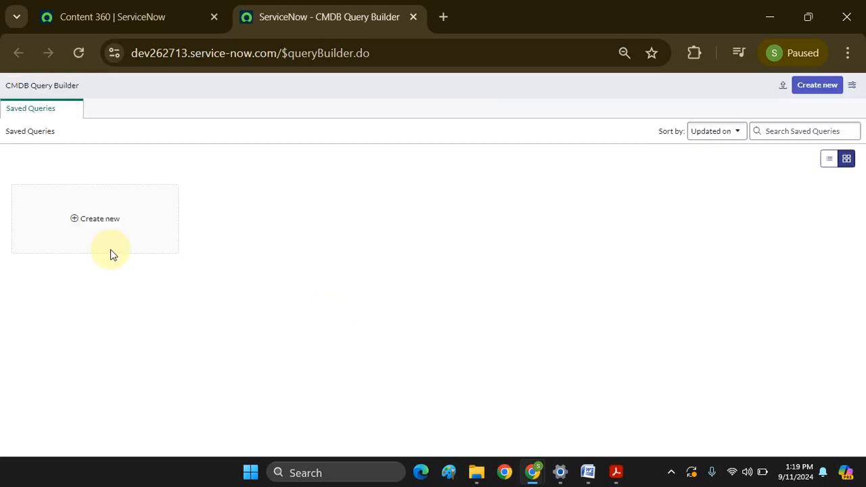
- Start a new query from the Create new tile on Saved Queries
left_click(95, 219)
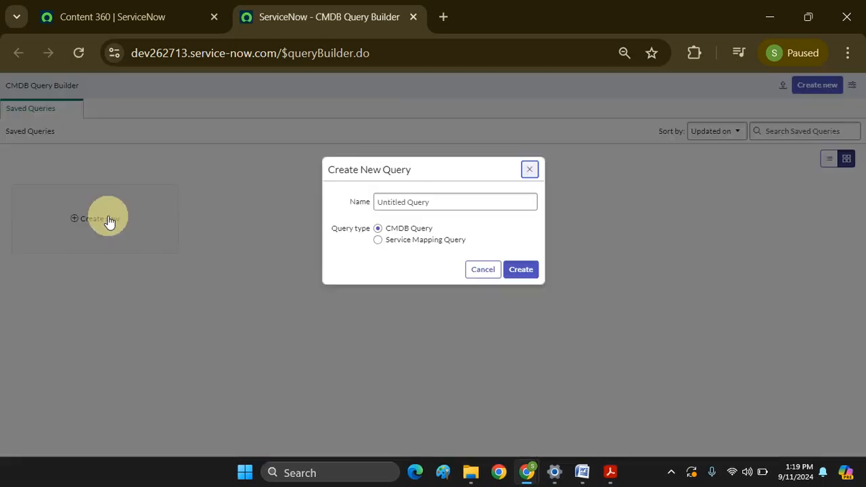
mouse_move(333, 252)
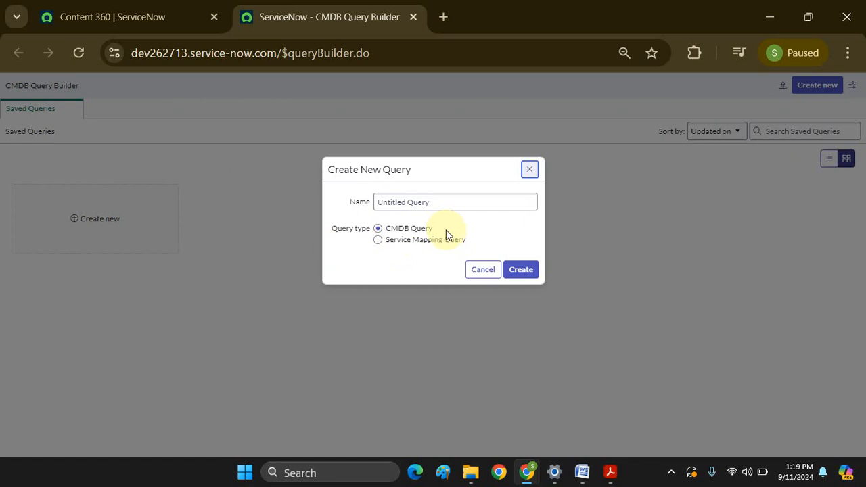
mouse_move(531, 254)
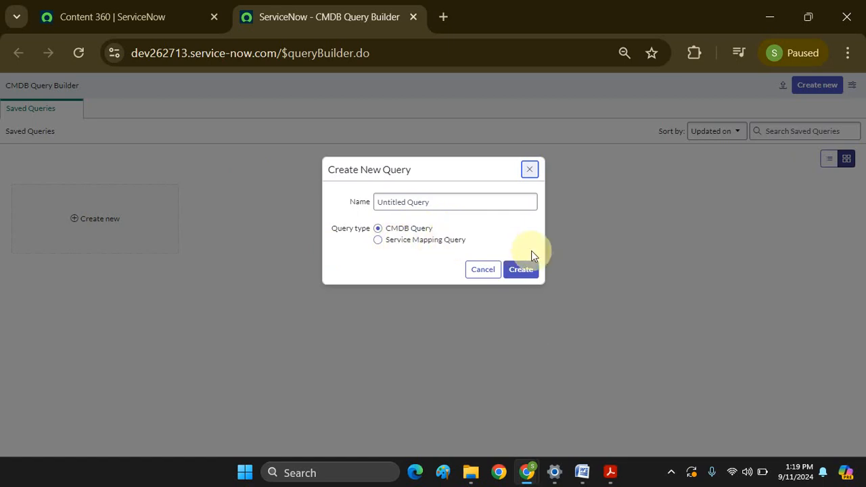
- Confirm creation of the Untitled CMDB Query and load the CMDB Classes tree
left_click(521, 270)
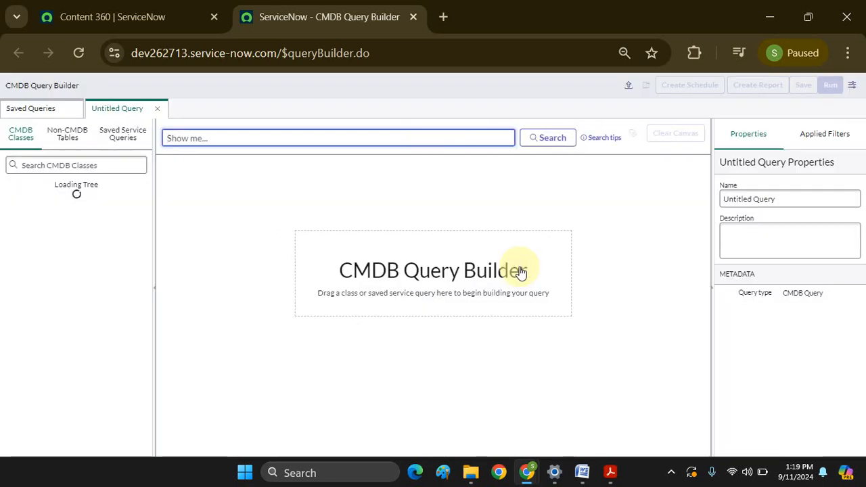
mouse_move(491, 261)
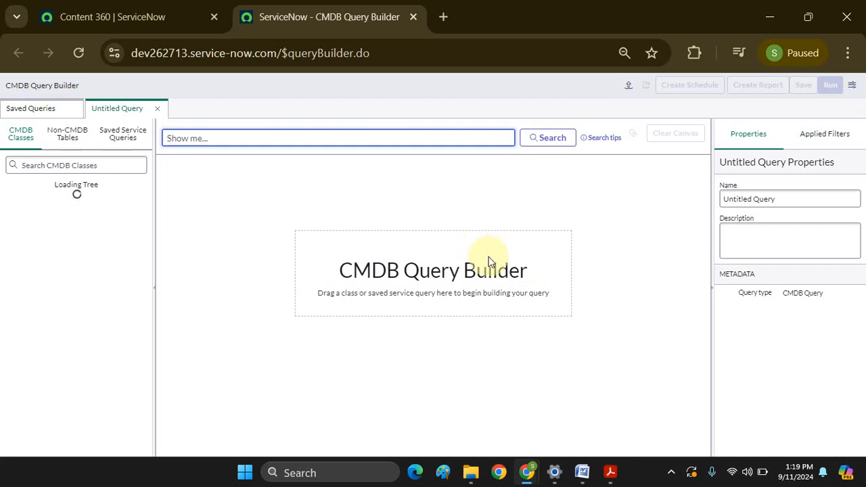
mouse_move(370, 286)
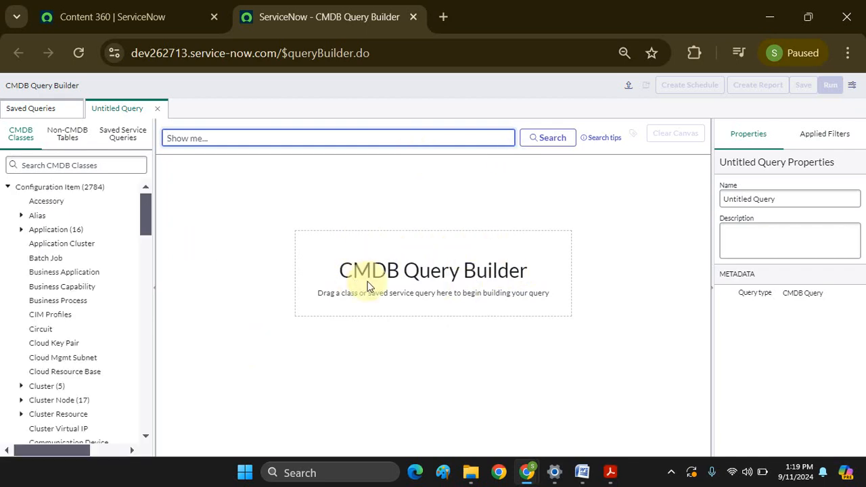
left_click(337, 138)
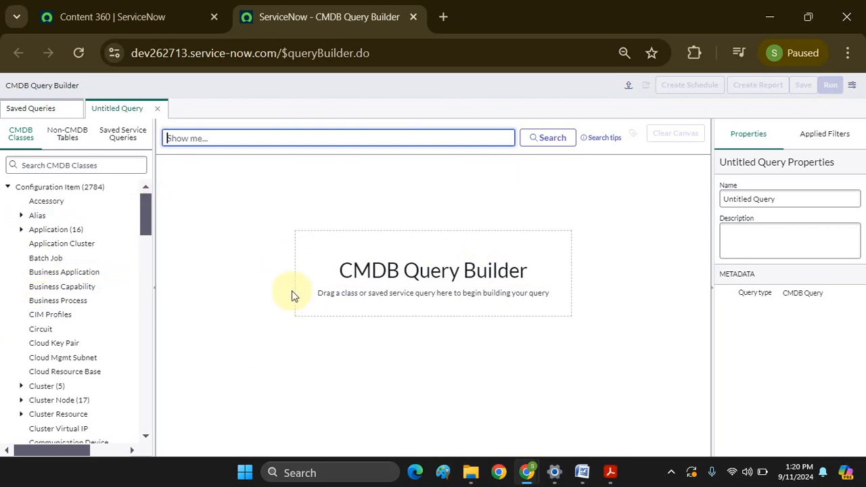
mouse_move(397, 272)
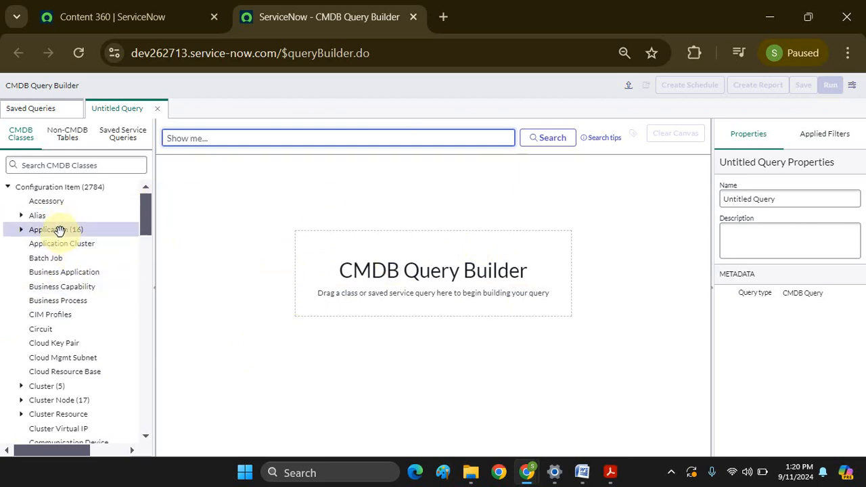
- Place Application 1, connect it to Business Application 1, and select the connector
left_click_drag(55, 229, 291, 243)
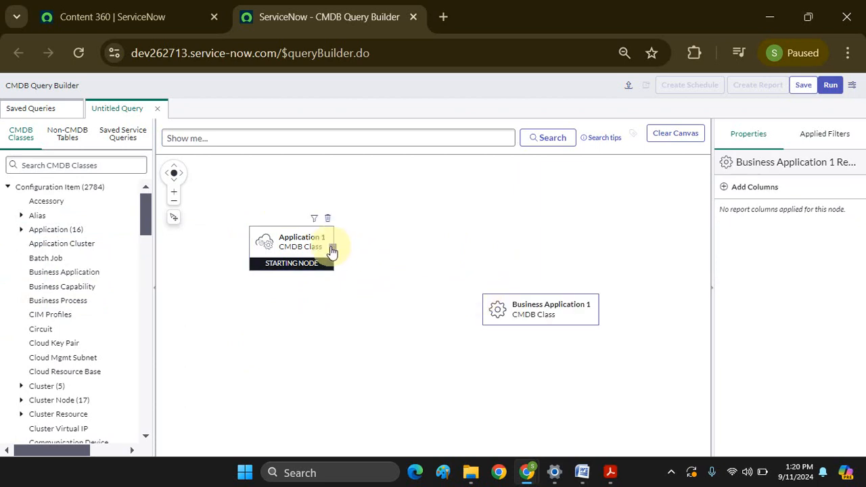
left_click_drag(332, 247, 540, 309)
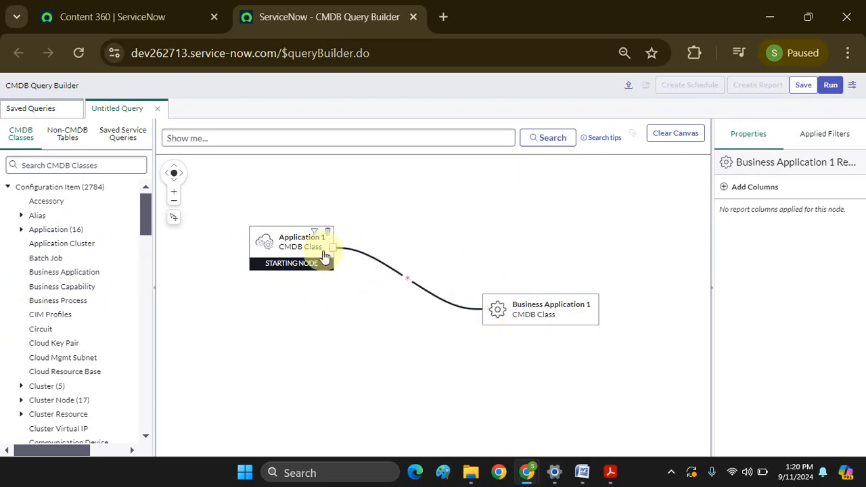
left_click(408, 279)
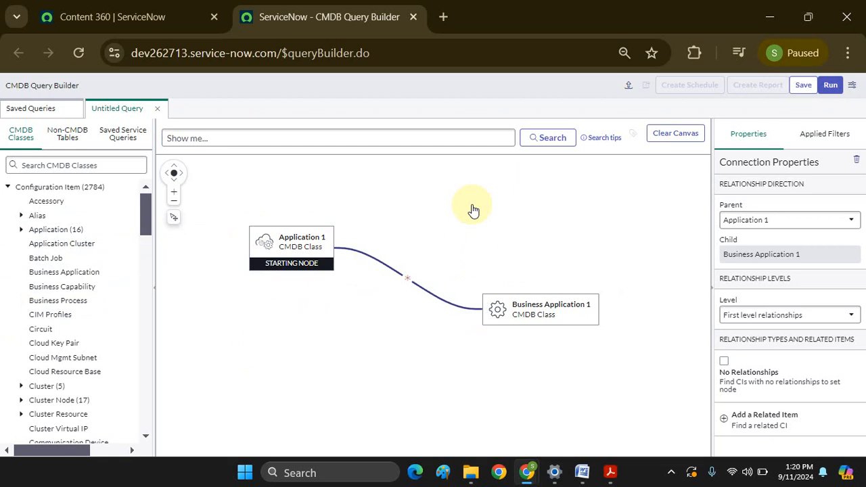
mouse_move(409, 293)
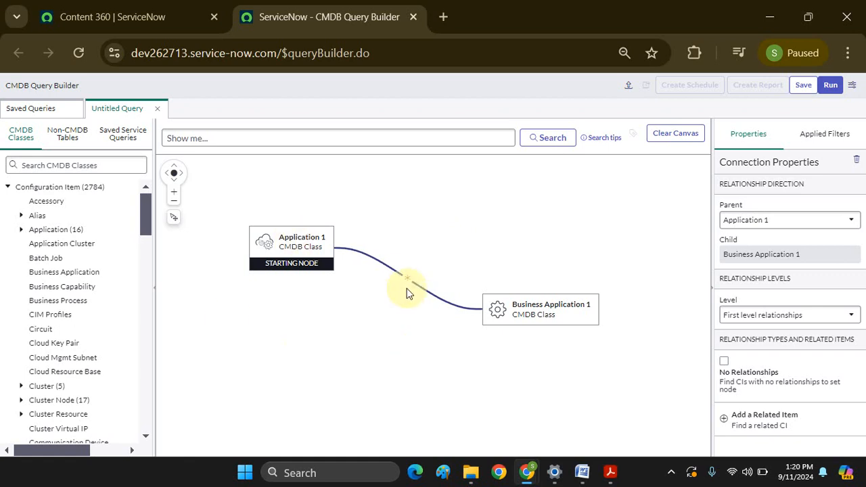
mouse_move(139, 266)
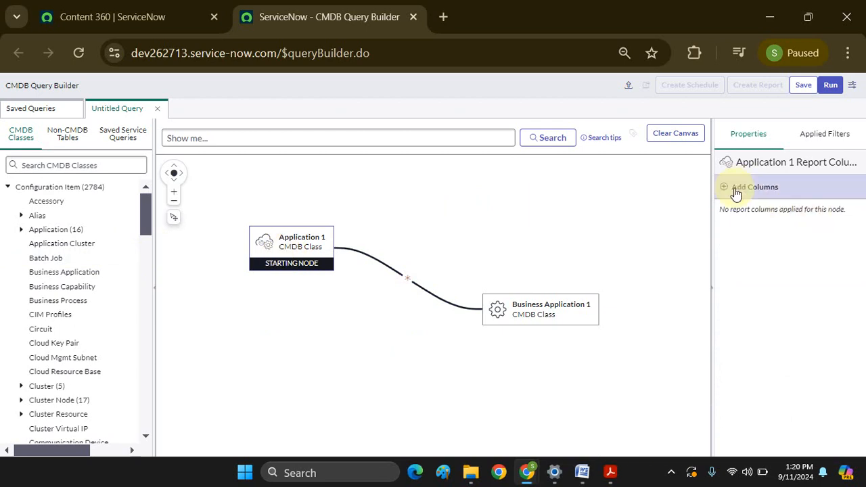
left_click(748, 186)
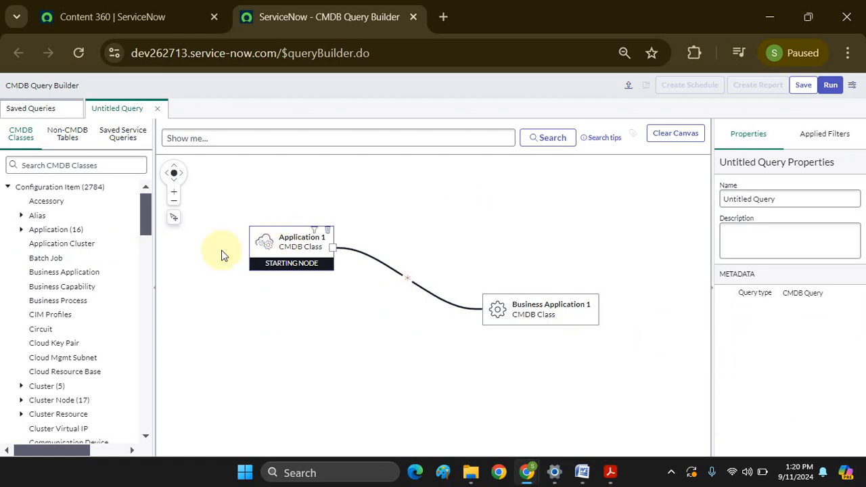
left_click(291, 241)
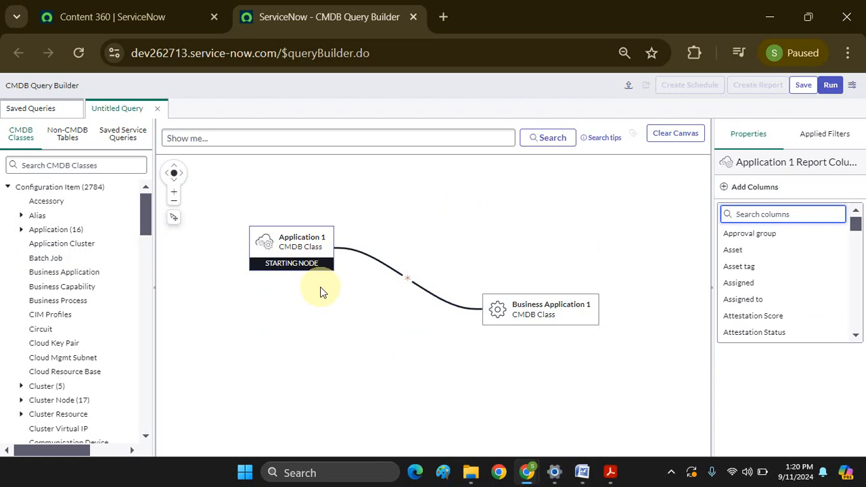
left_click(437, 234)
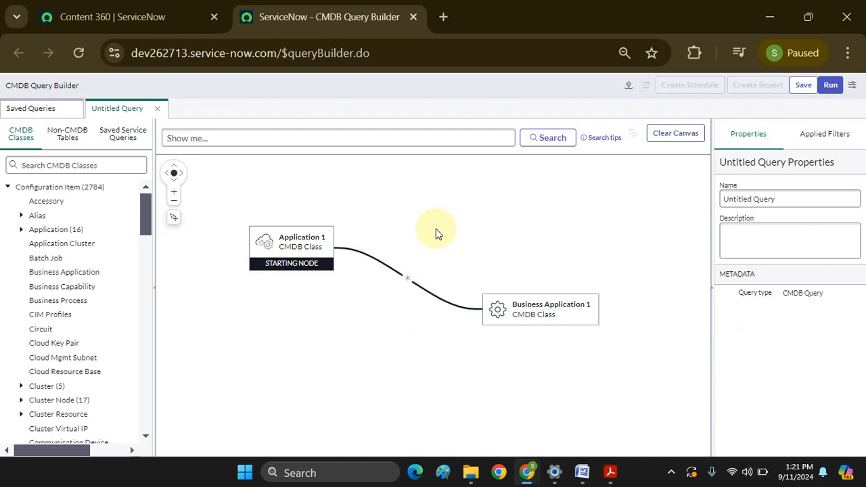
left_click(76, 165)
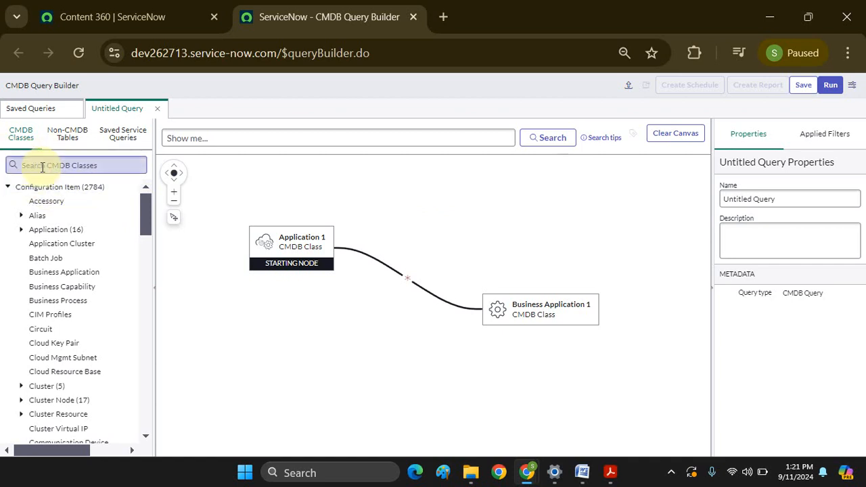
mouse_move(20, 133)
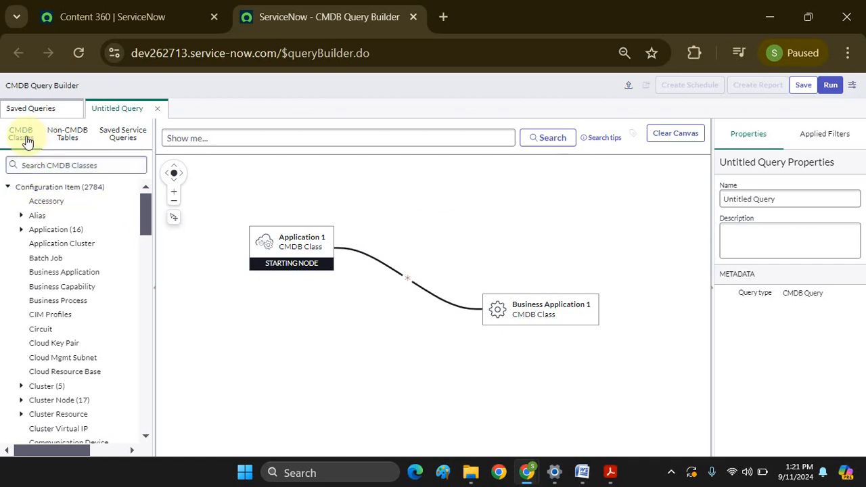
mouse_move(67, 133)
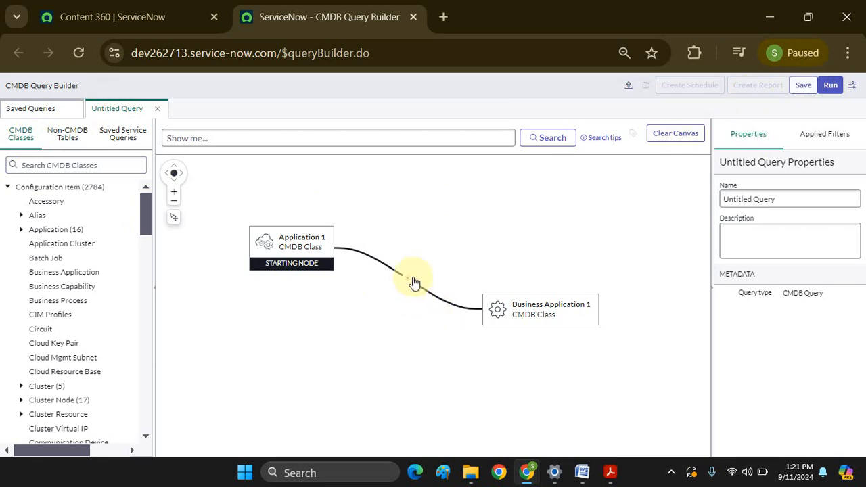
- Add a Duplicate Of related item to the Application 1–Business Application 1 connection
left_click(412, 280)
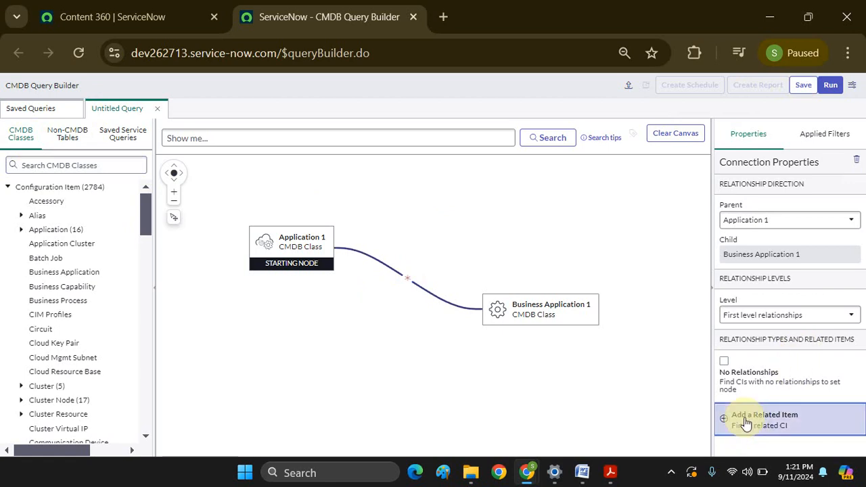
left_click(764, 414)
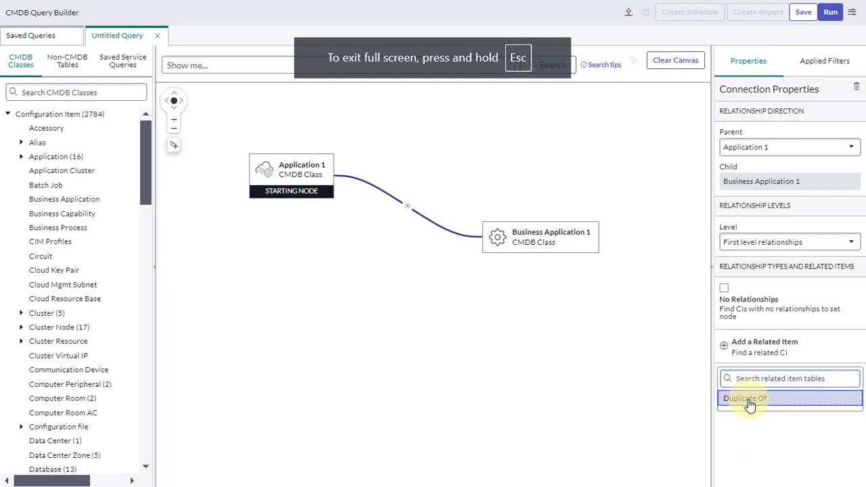
left_click(756, 399)
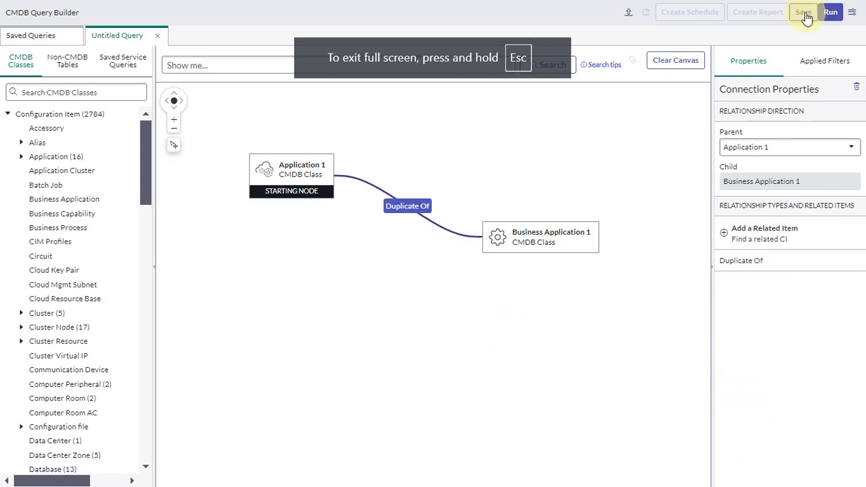
- Save the Untitled Query and dismiss the 'Successfully saved' banner
left_click(805, 12)
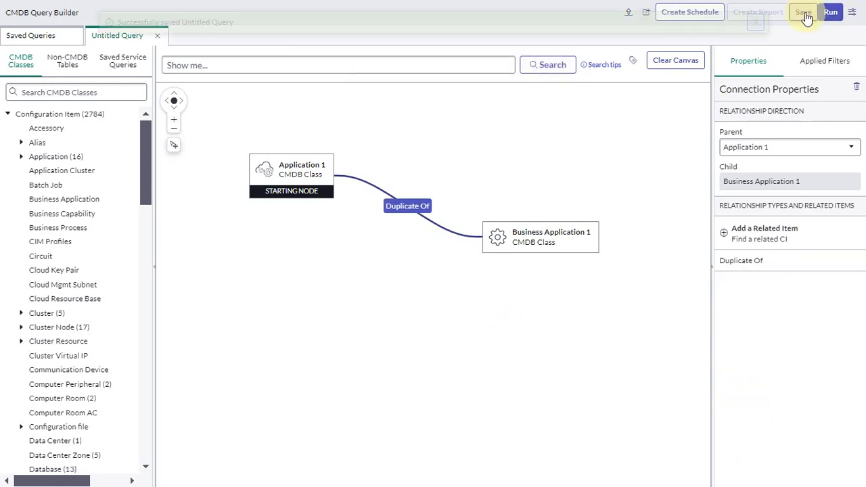
left_click(804, 12)
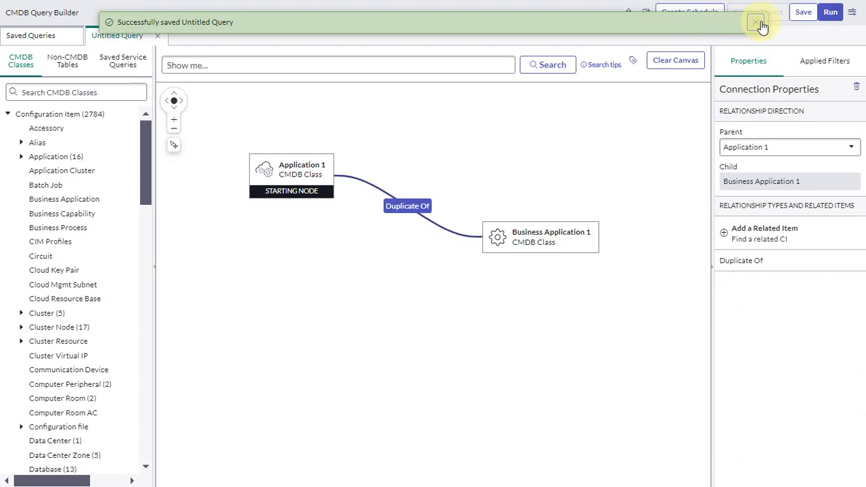
left_click(756, 21)
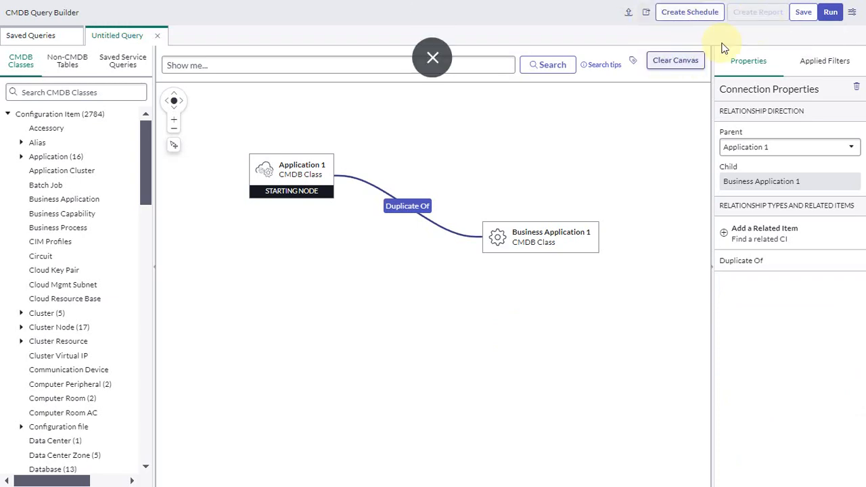
mouse_move(690, 11)
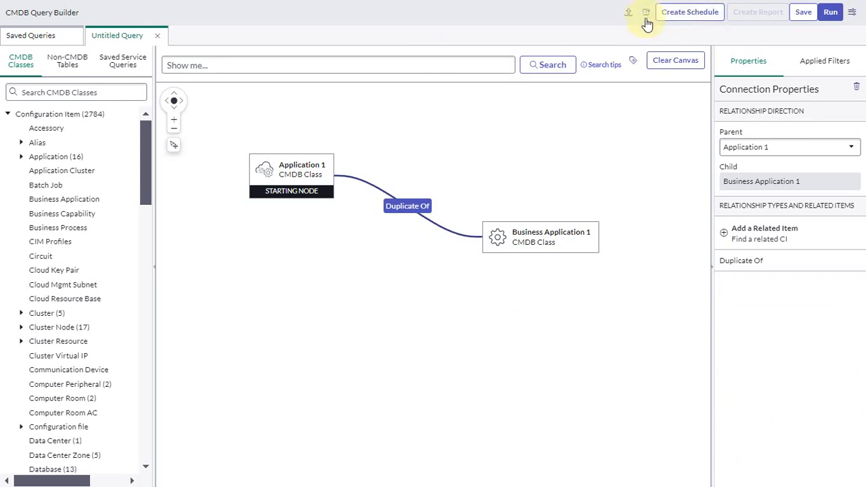
mouse_move(645, 13)
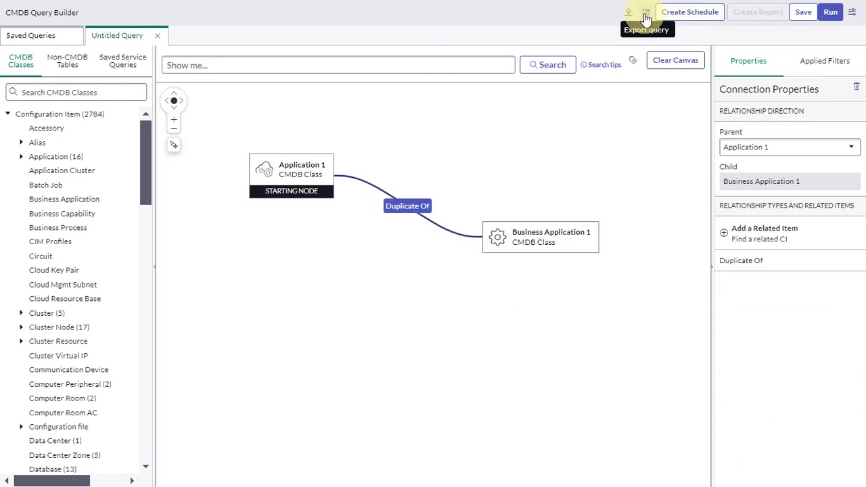
mouse_move(648, 15)
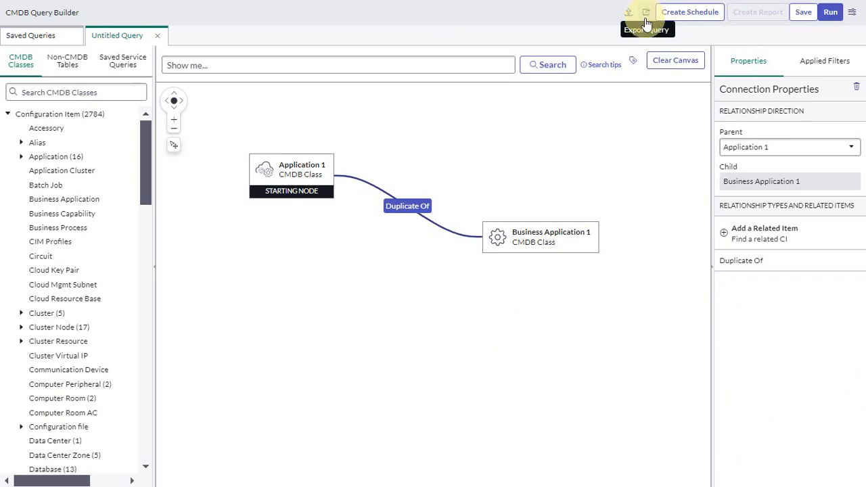
mouse_move(579, 112)
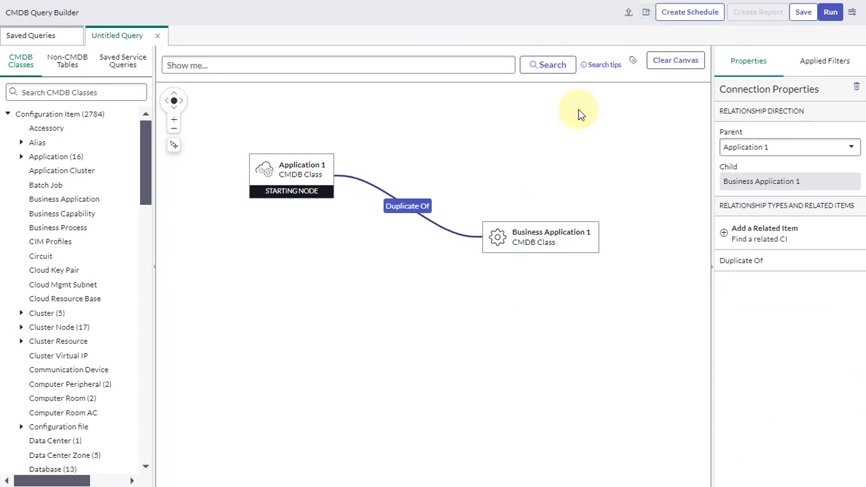